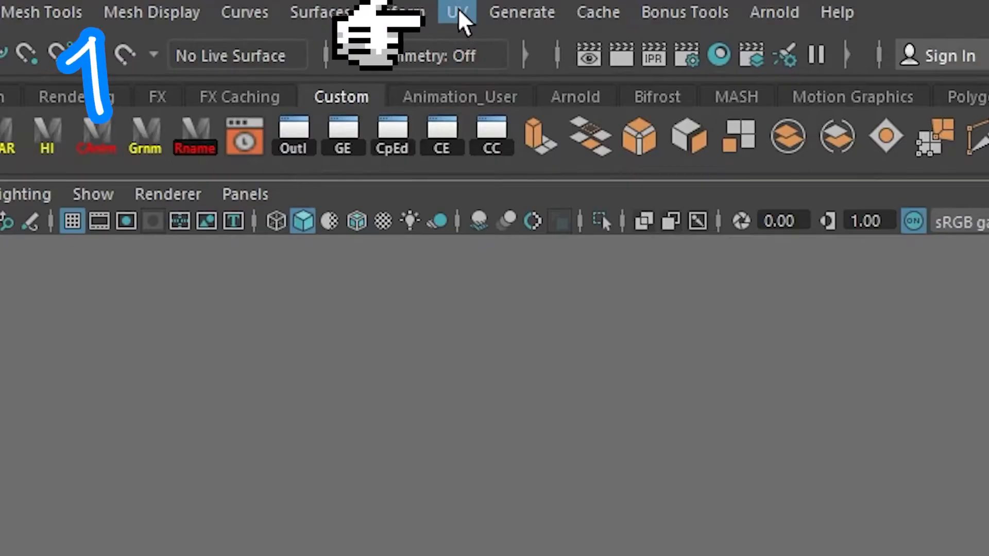
- Open the UV Editor window from the UV menu to show the character's UVs
left_click(456, 11)
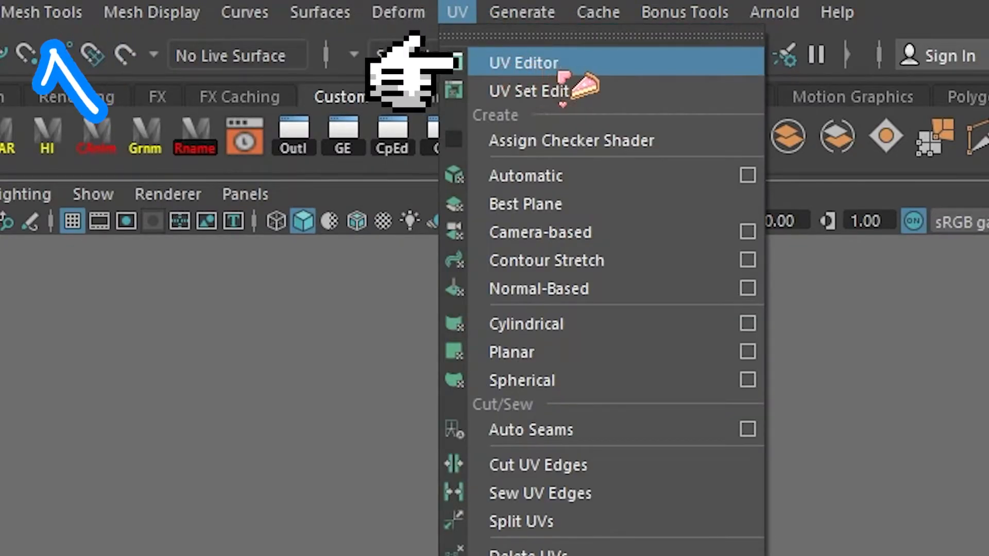
left_click(522, 63)
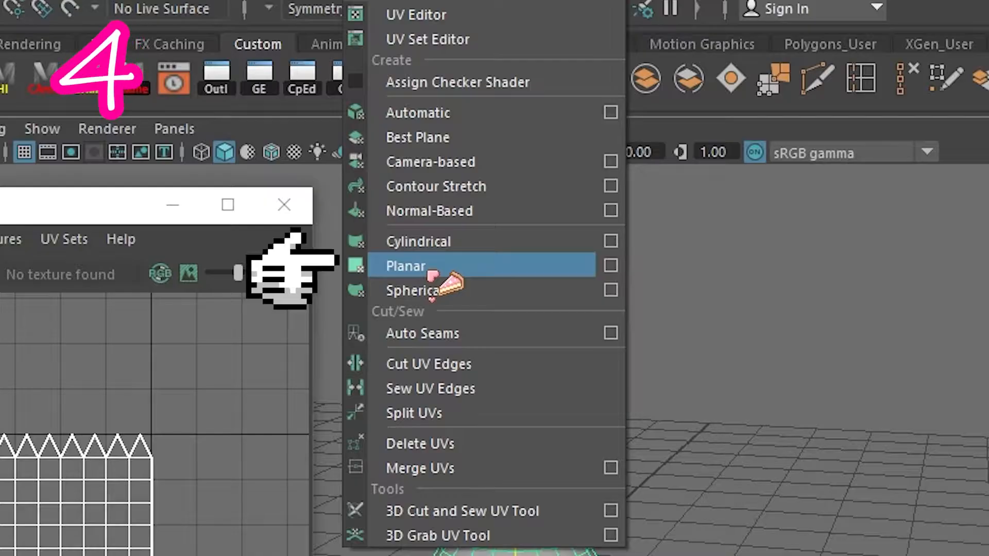
- Apply a Planar UV projection to the selected faces of the character mesh
left_click(407, 266)
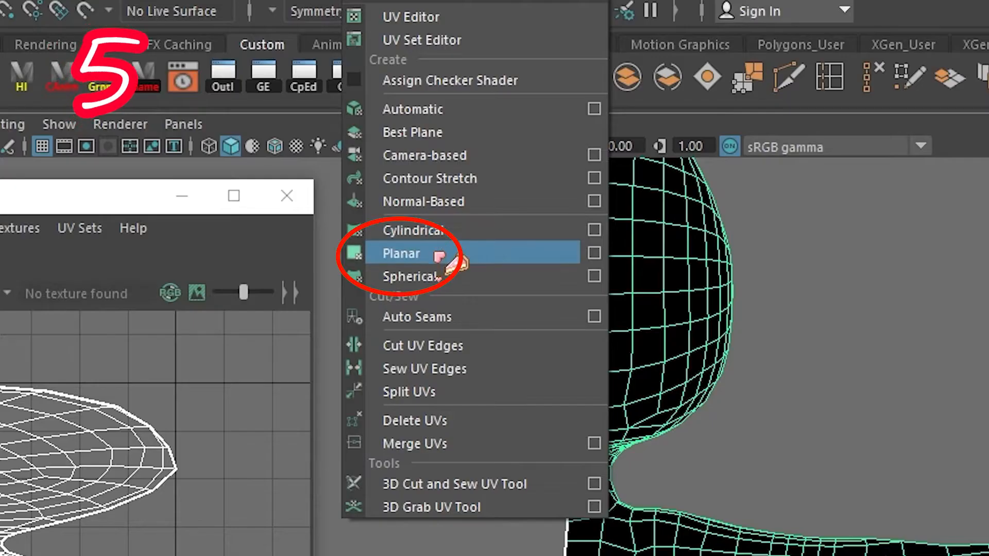
- Planar-project another body part so head, torso, legs, hand and arm become separate shells
left_click(400, 253)
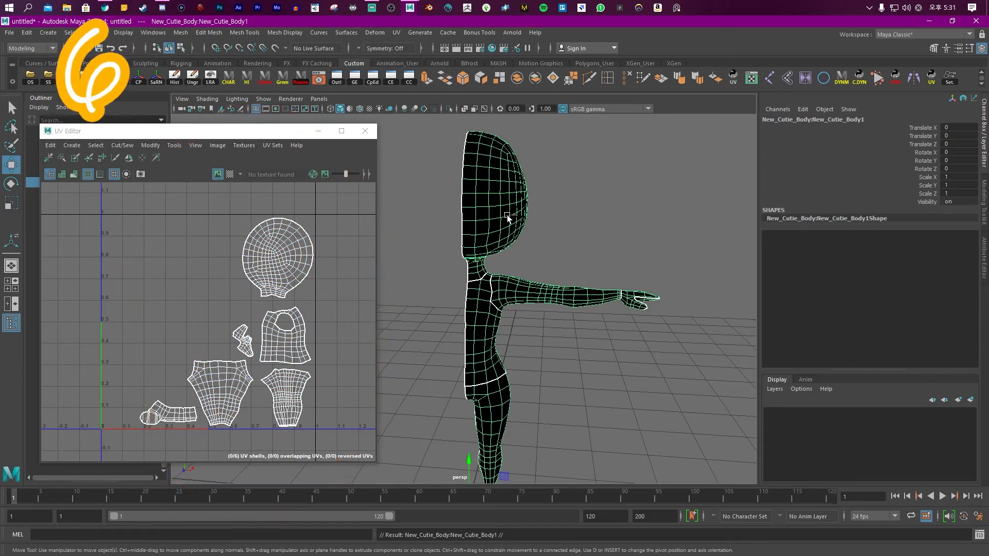
- Mirror the half mesh into a full body, producing two matching head UV halves
key("ctrl+g")
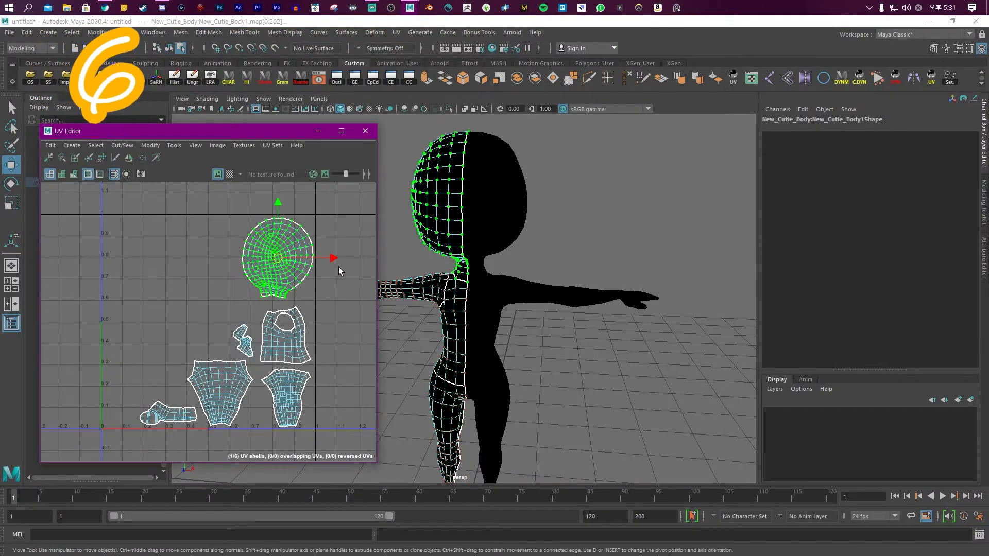
left_click(150, 145)
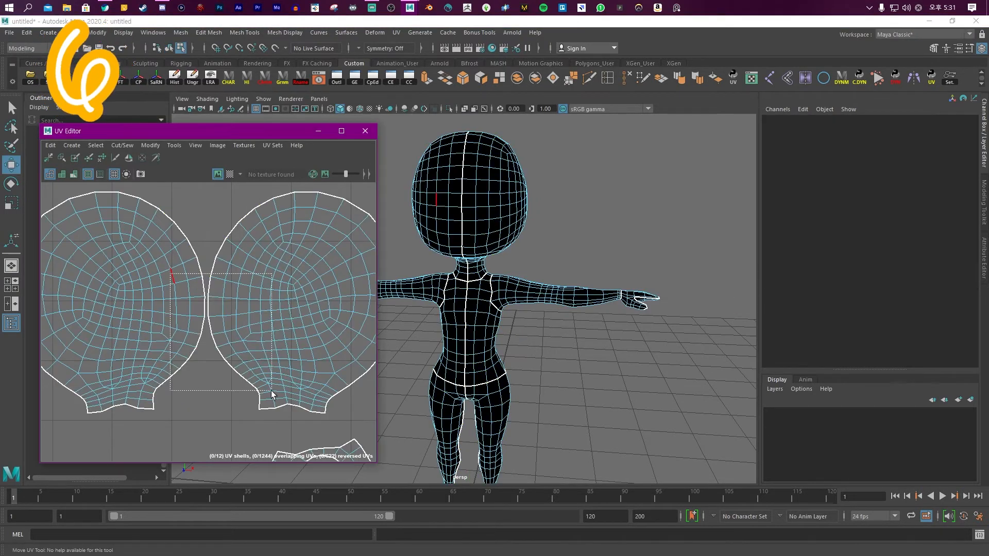
- Sew the two head UV halves along the centre seam into one shell (Shift+S)
key("shift+s")
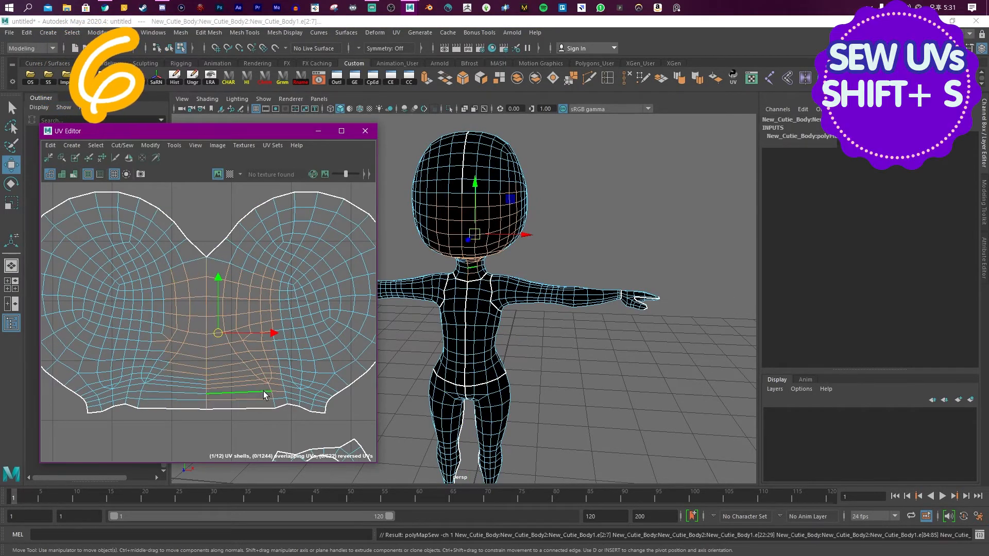